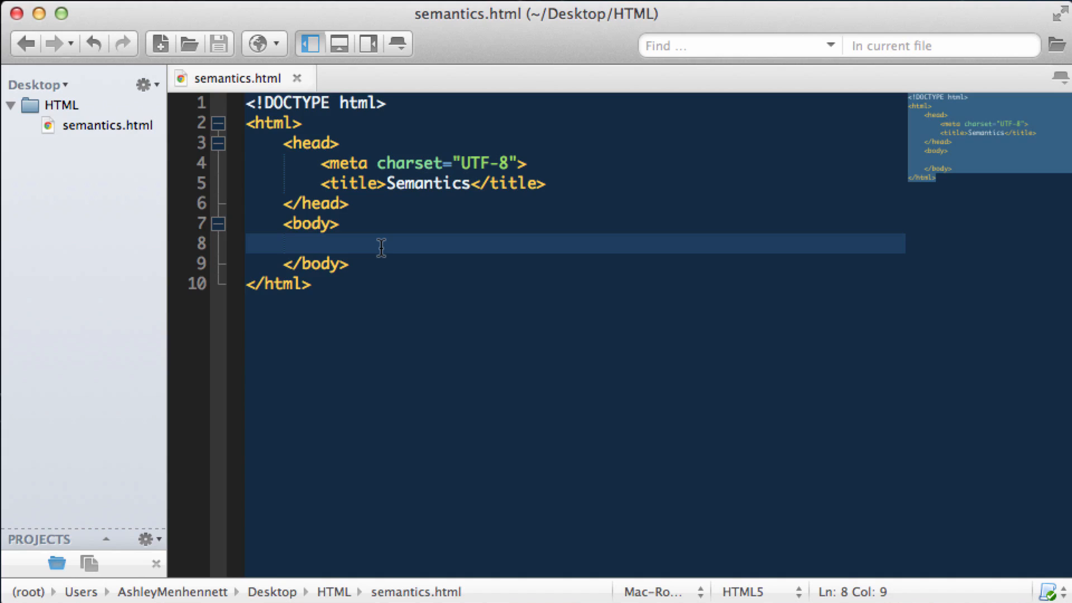
Step: Insert <nav>Main Navigational Content</nav> inside the body, correcting the 'Mainn' typo
left_click(319, 244)
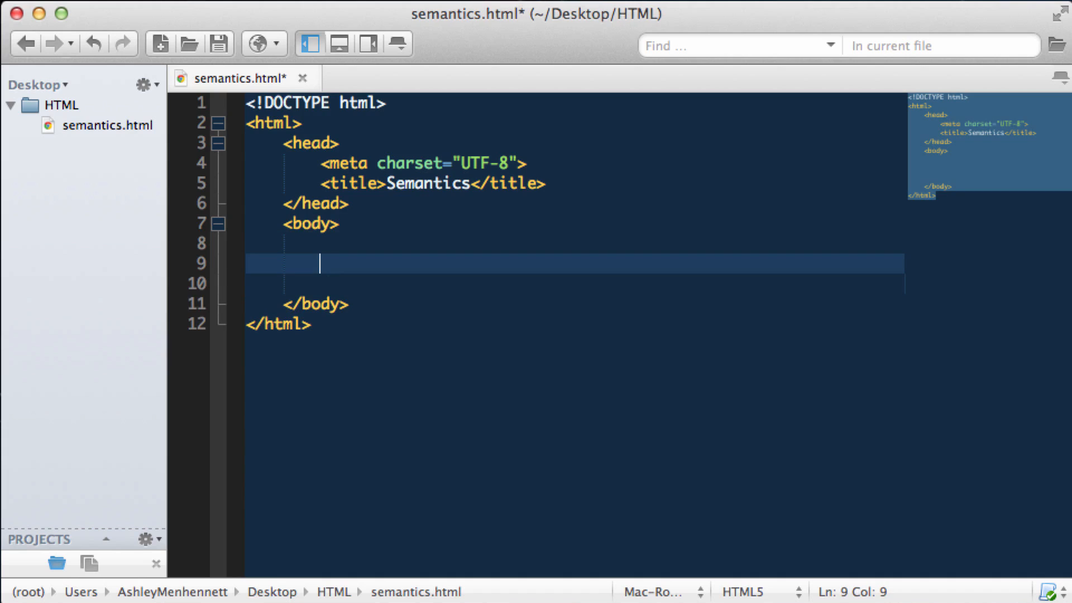
type("<nav></nav>")
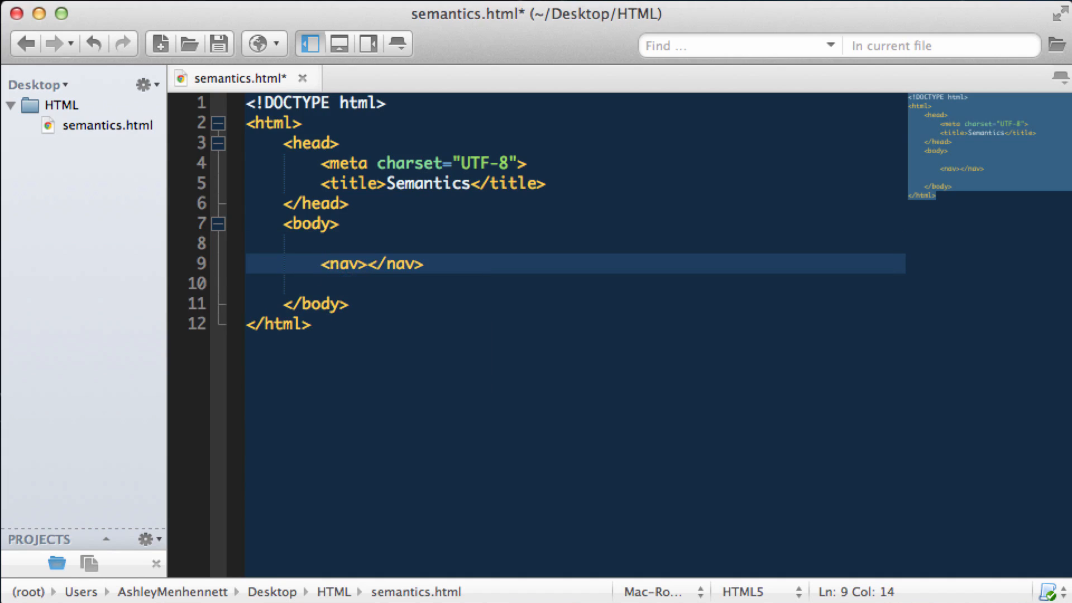
left_click(368, 264)
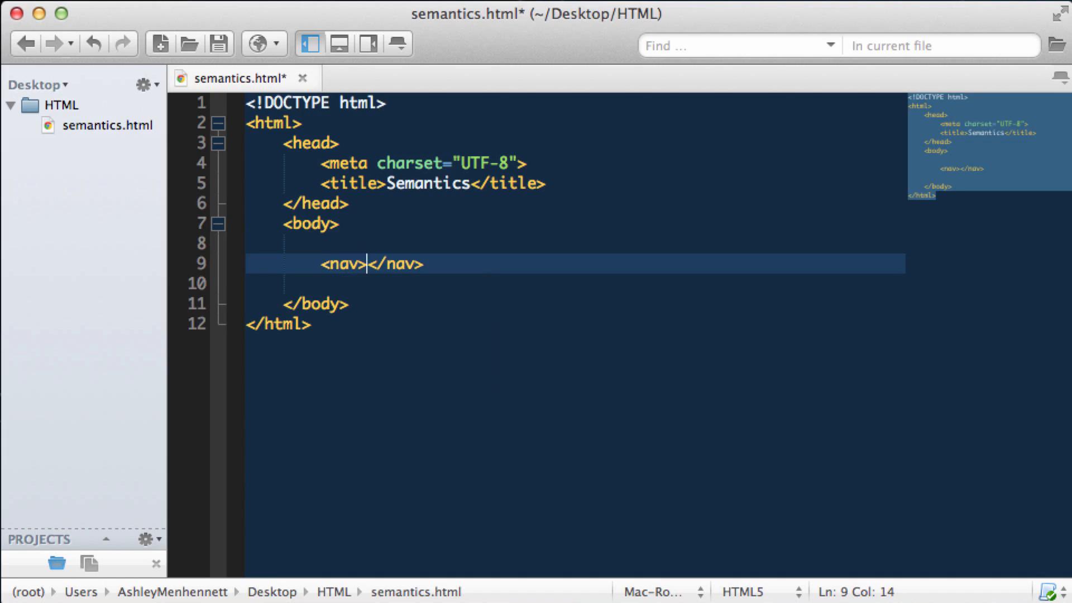
type("Mainn")
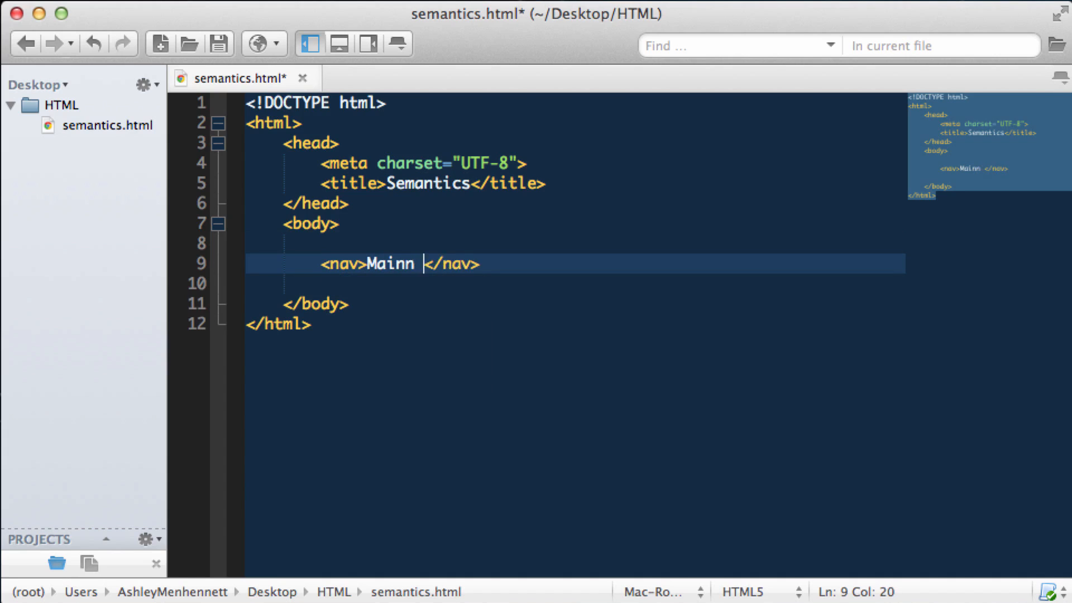
type("Navigational Con")
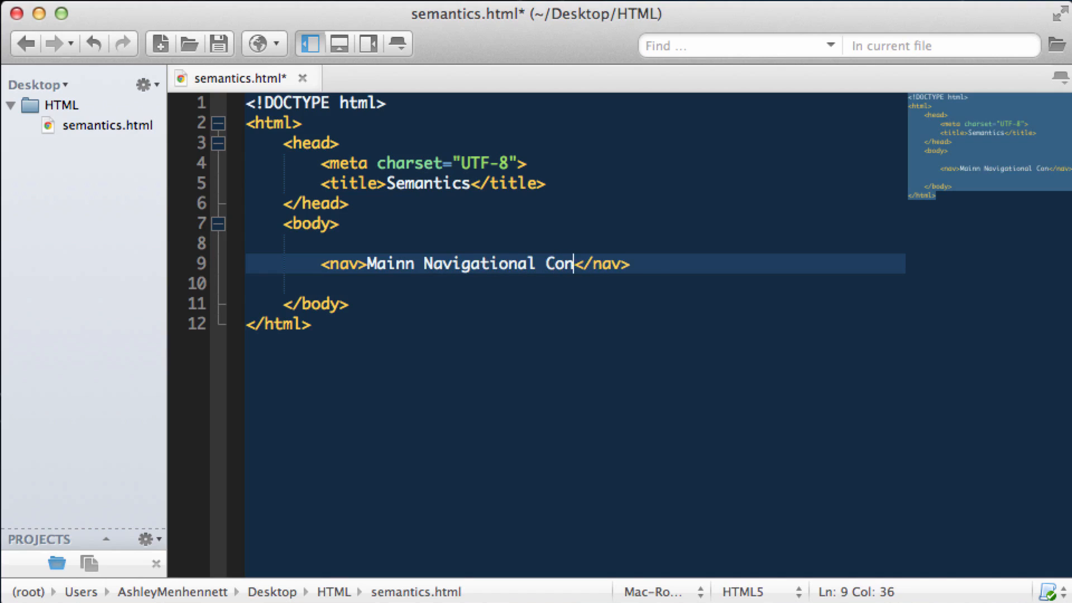
type("tent")
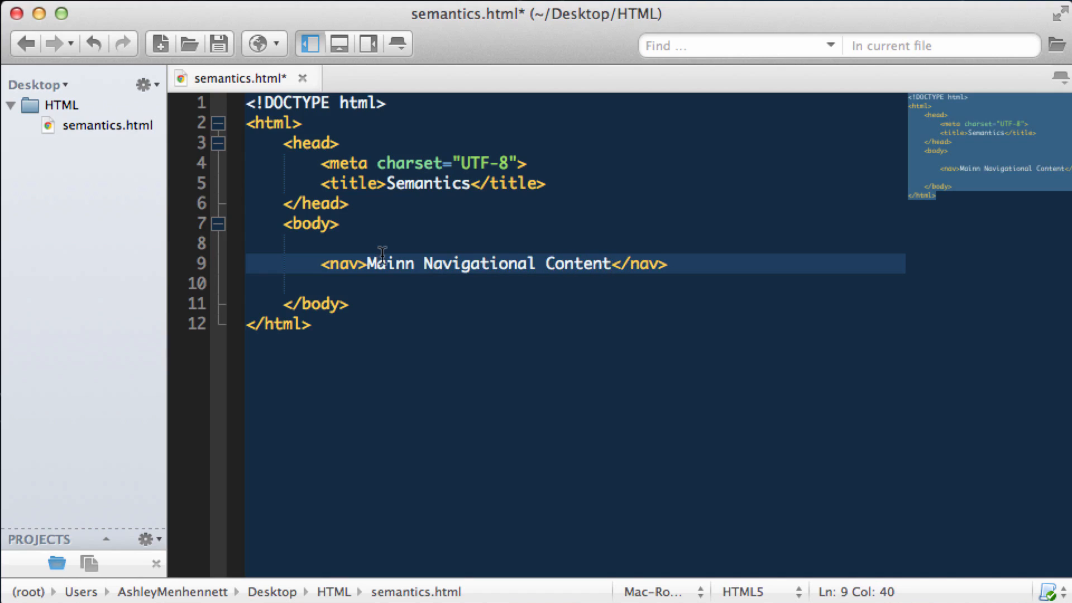
key("Backspace")
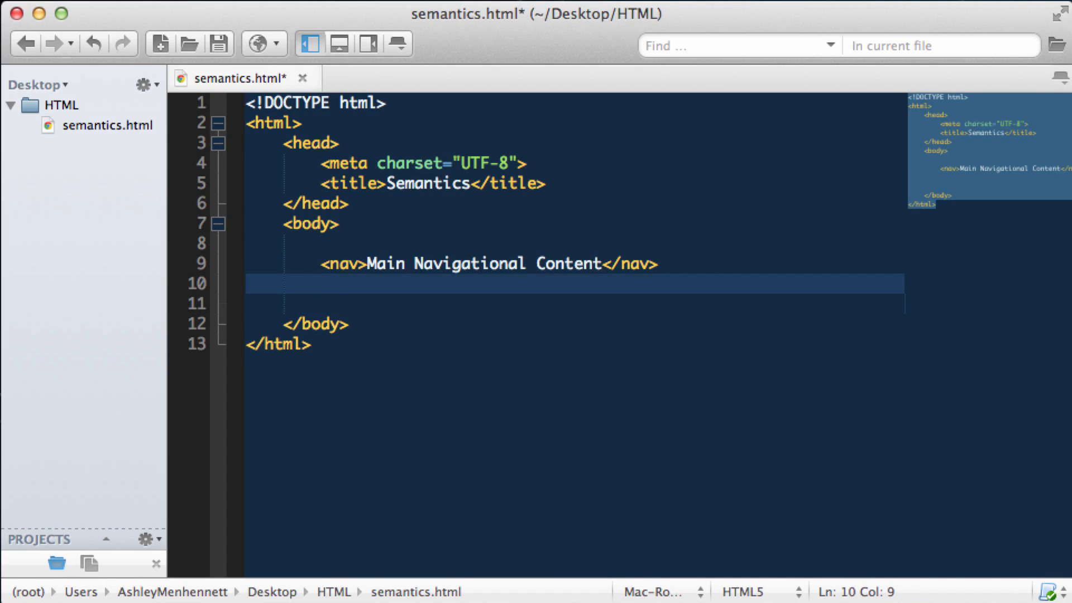
Step: Add <header>Introductory Content</header> below the nav and an empty <footer></footer> after a blank line
type("<header></header>")
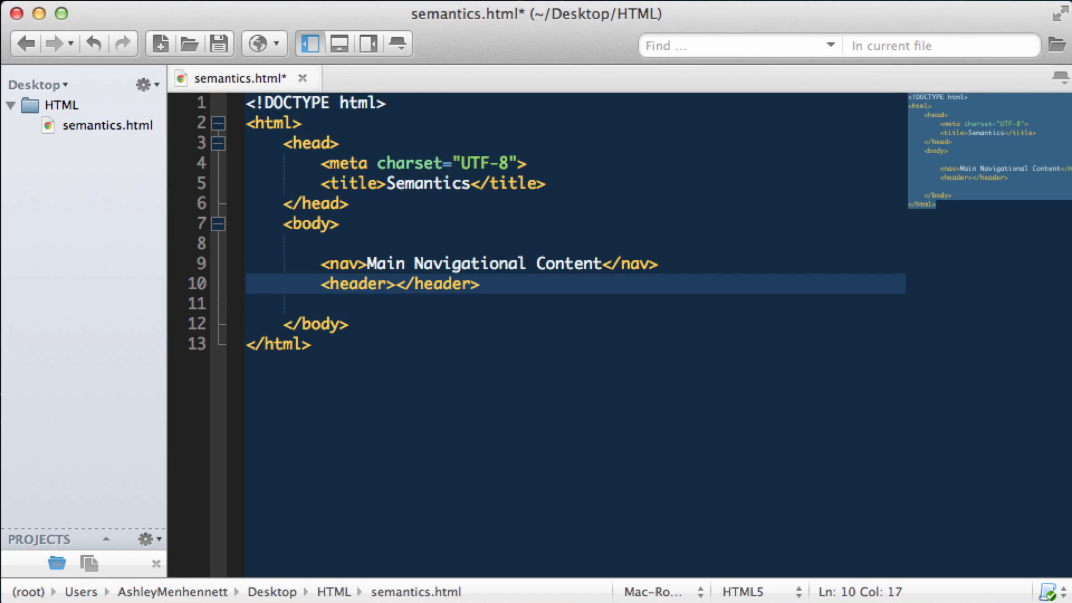
type("Int")
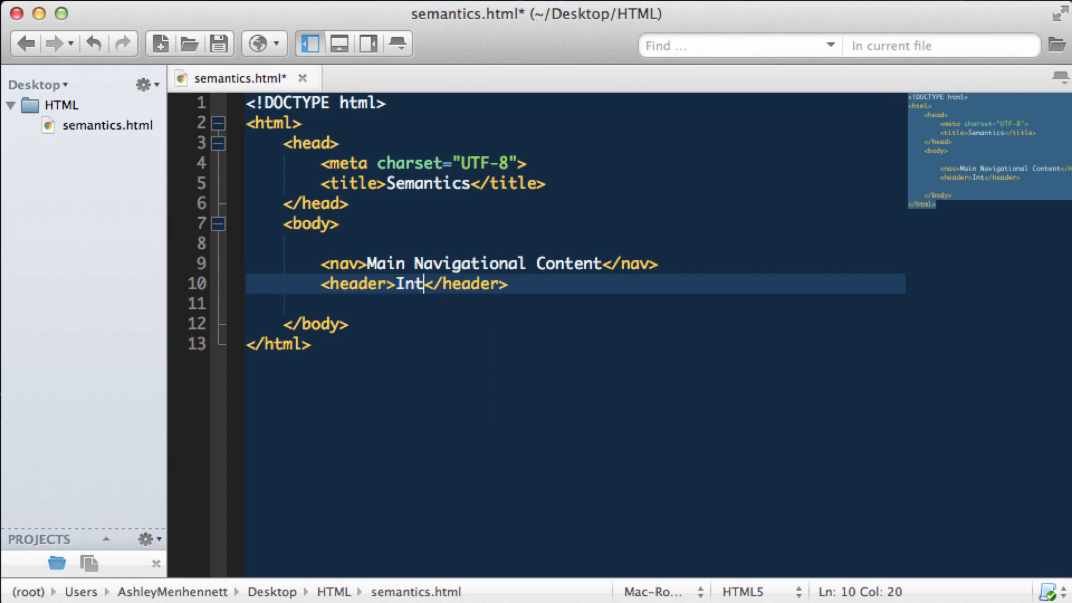
type("roductory")
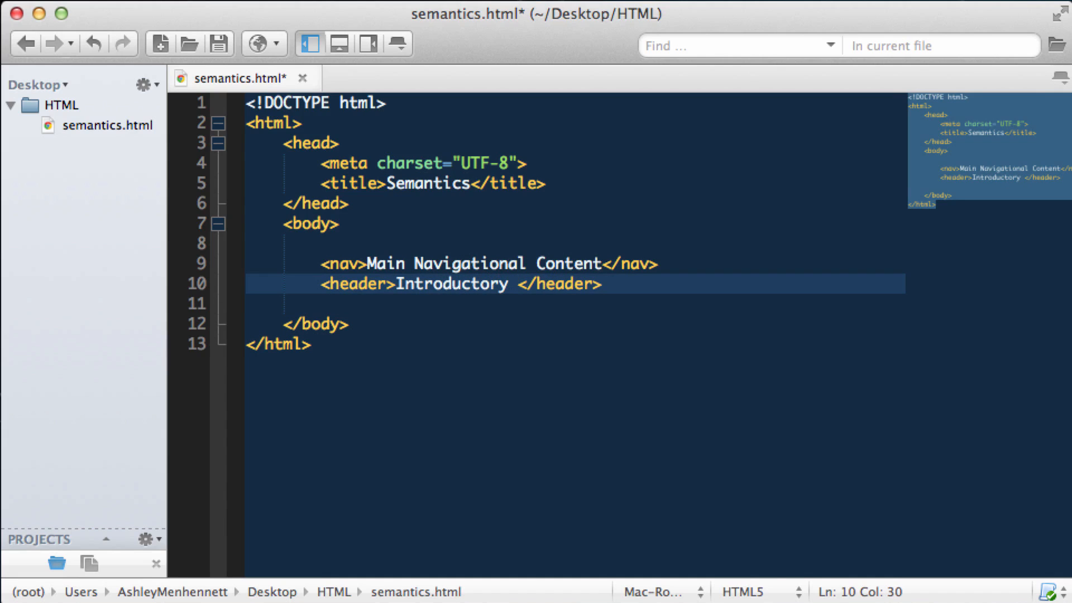
type("Content")
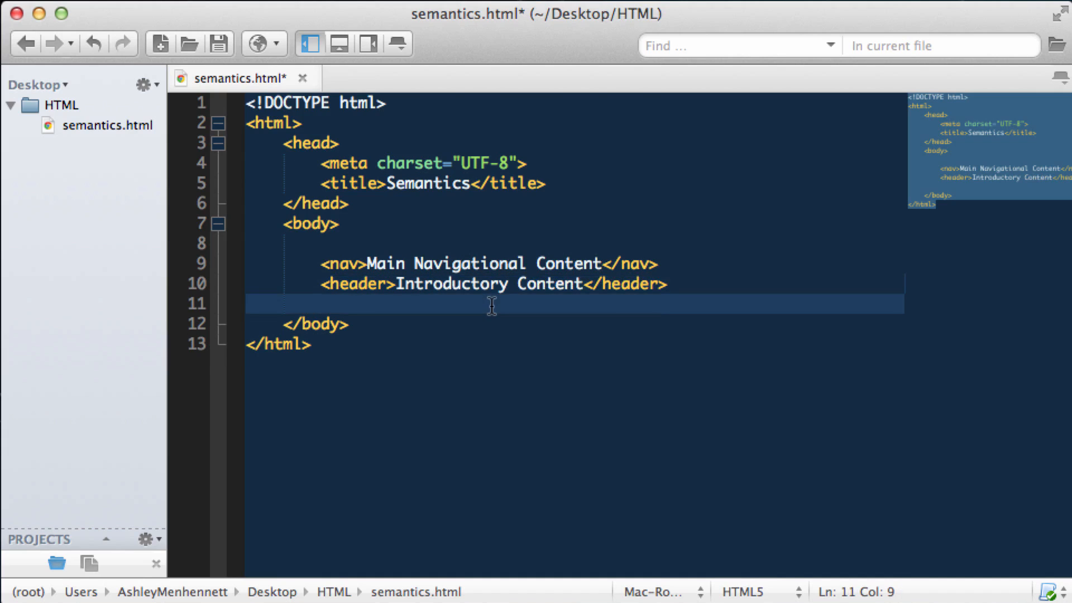
type("<footer></footer>")
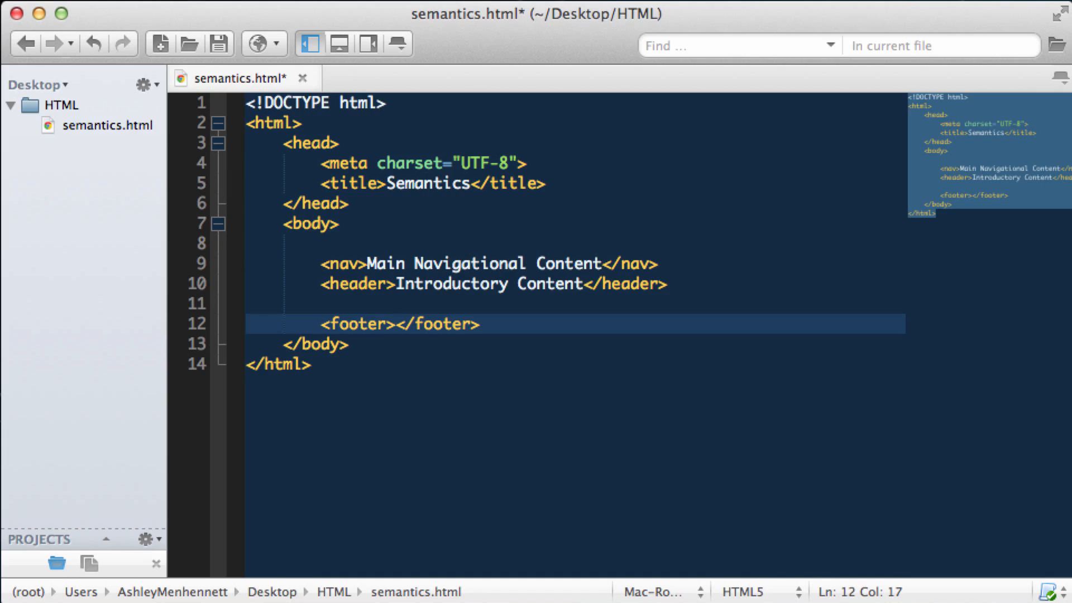
Step: Fill the footer with 'Related Document Links and Copyright Information'
type("Related D")
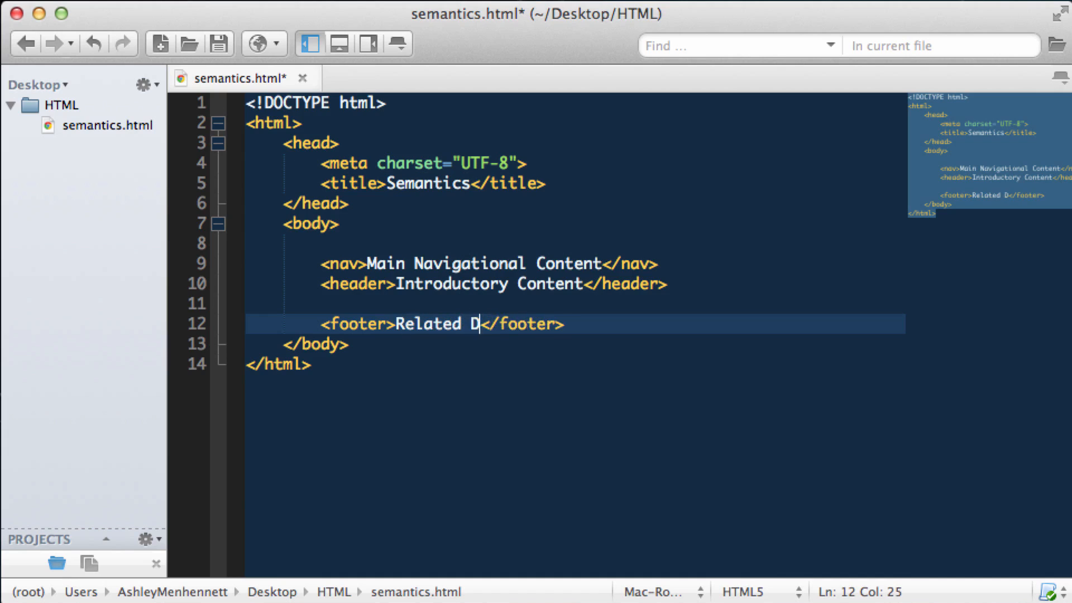
type("ocument Links anmd Copyr")
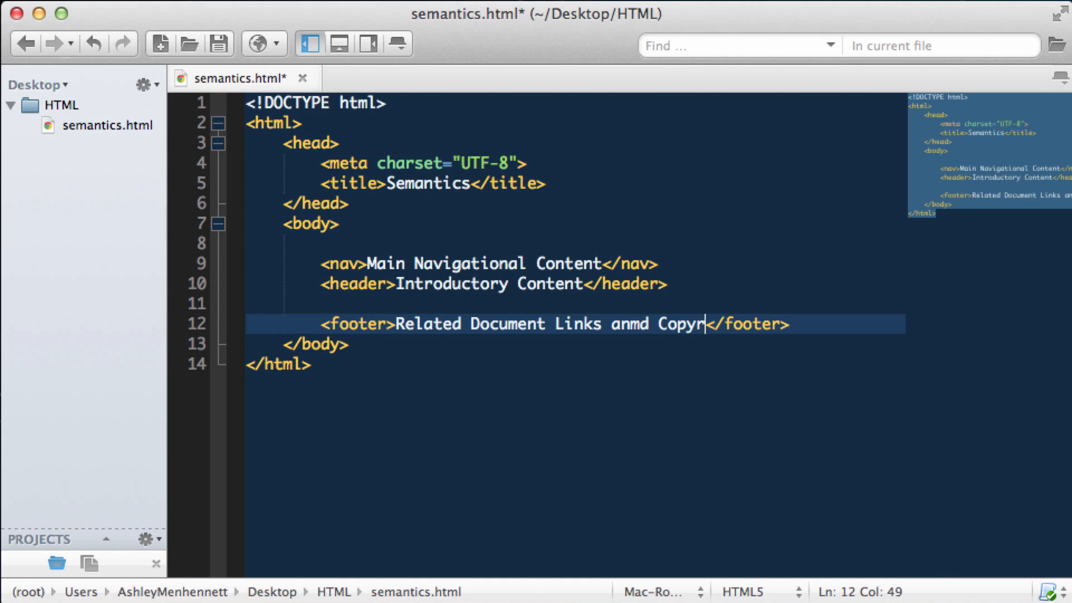
type("ight Informa")
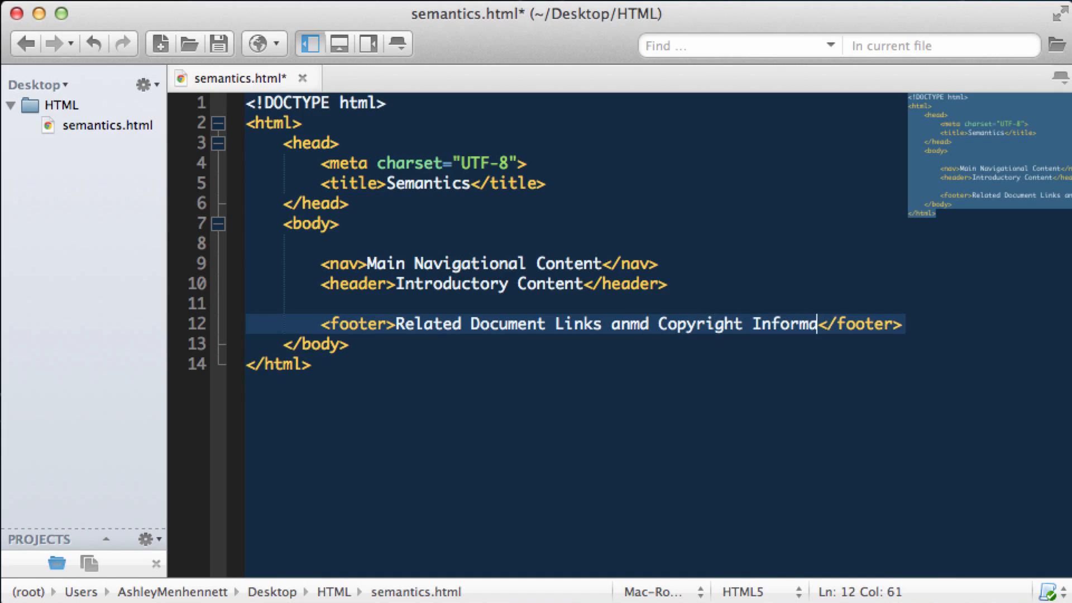
type("ation")
type("<section></section>")
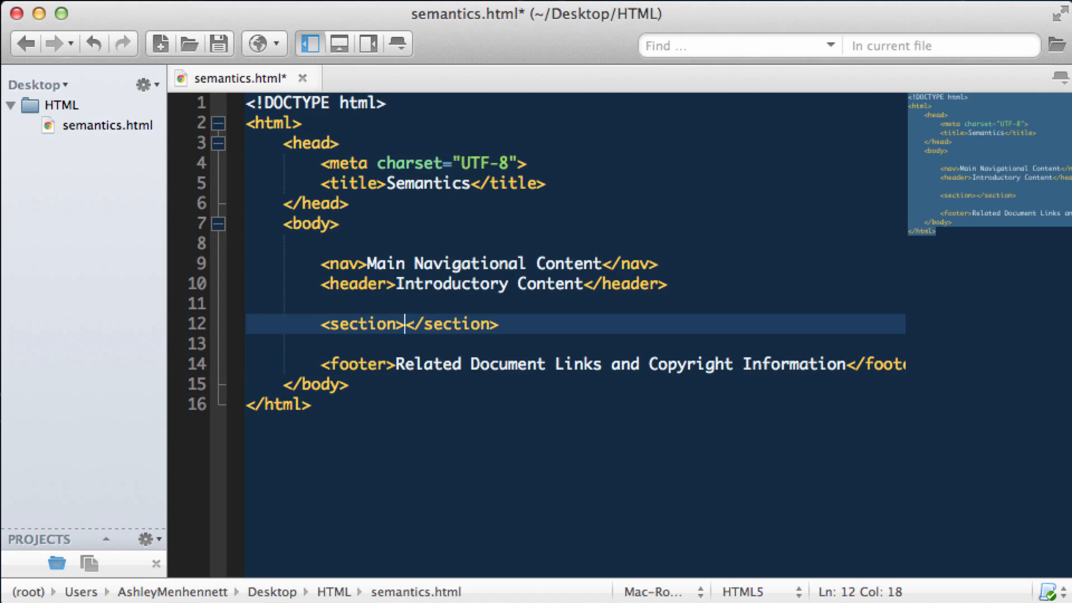
mouse_move(512, 322)
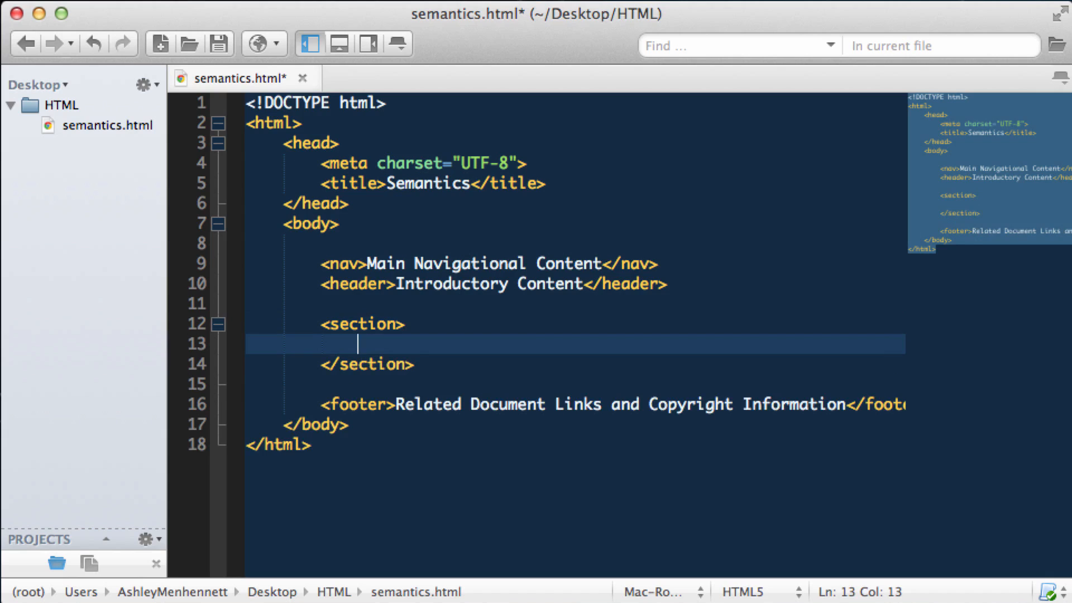
Step: Write <h3>HTML</h3> and <p>HTML is a great language to learn!</p> inside the section
type("<h3></h3>")
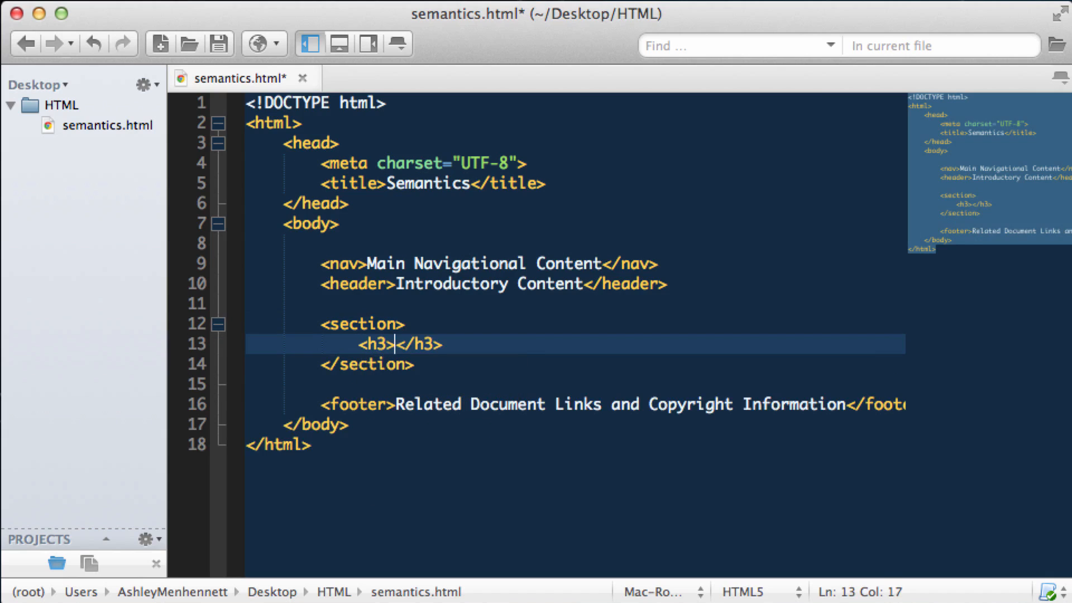
type("HTM")
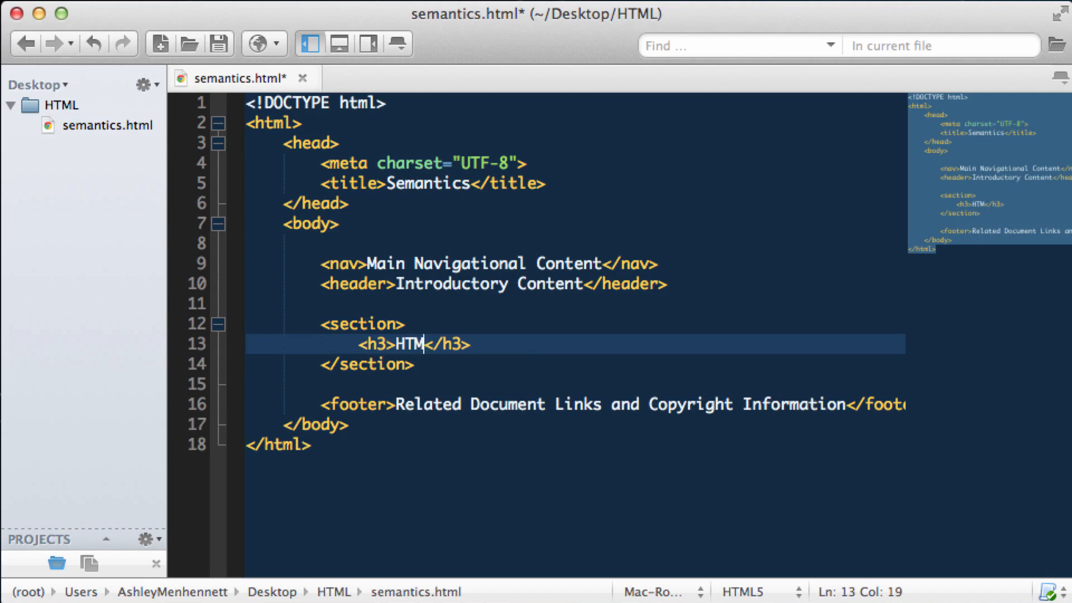
type("L")
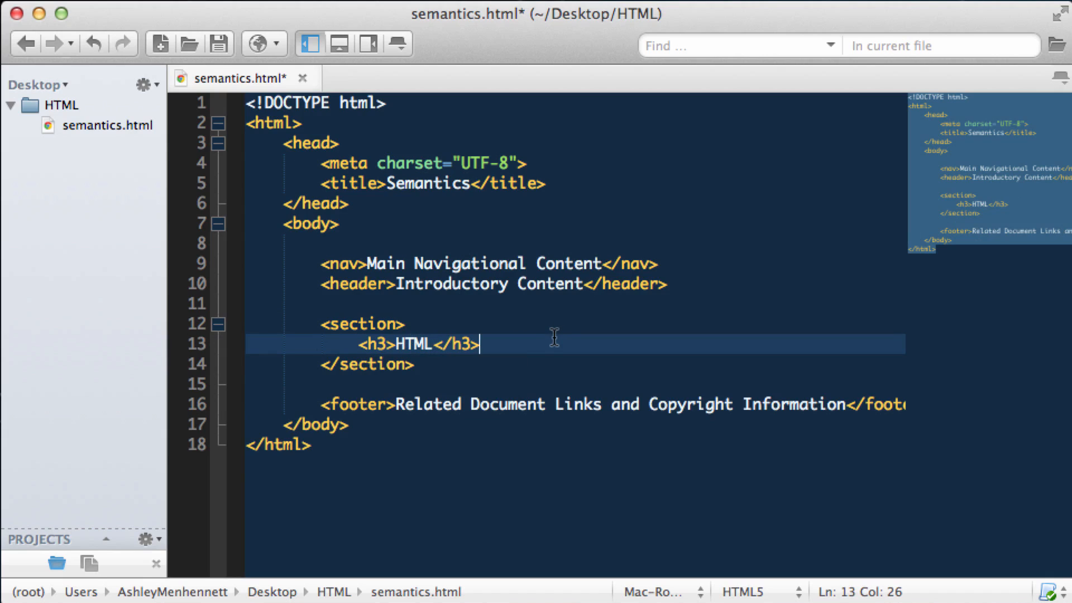
type("<")
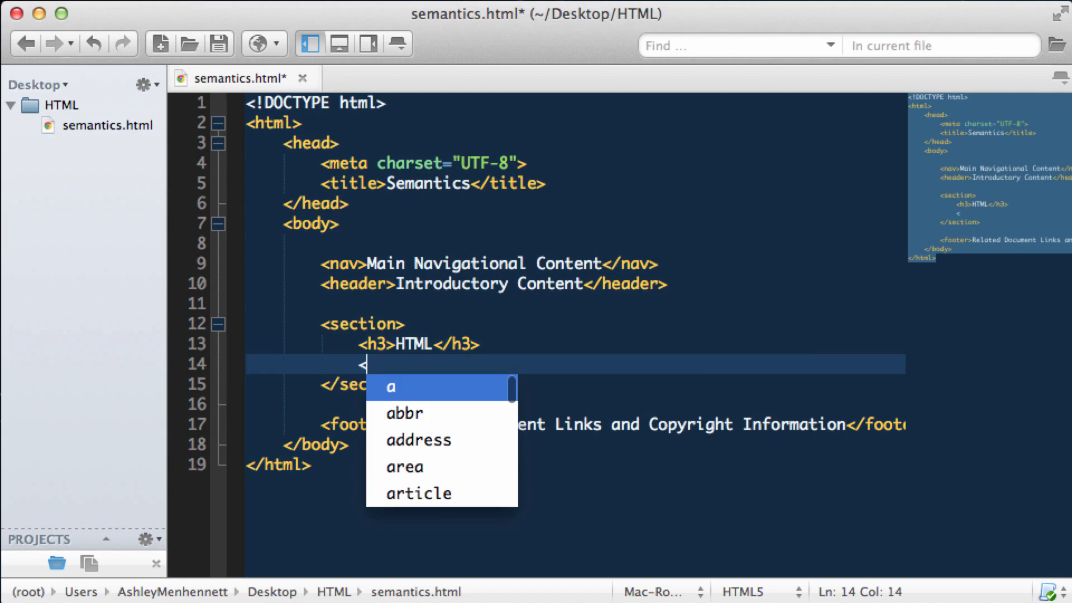
type("p>HTML is a great language to</p>")
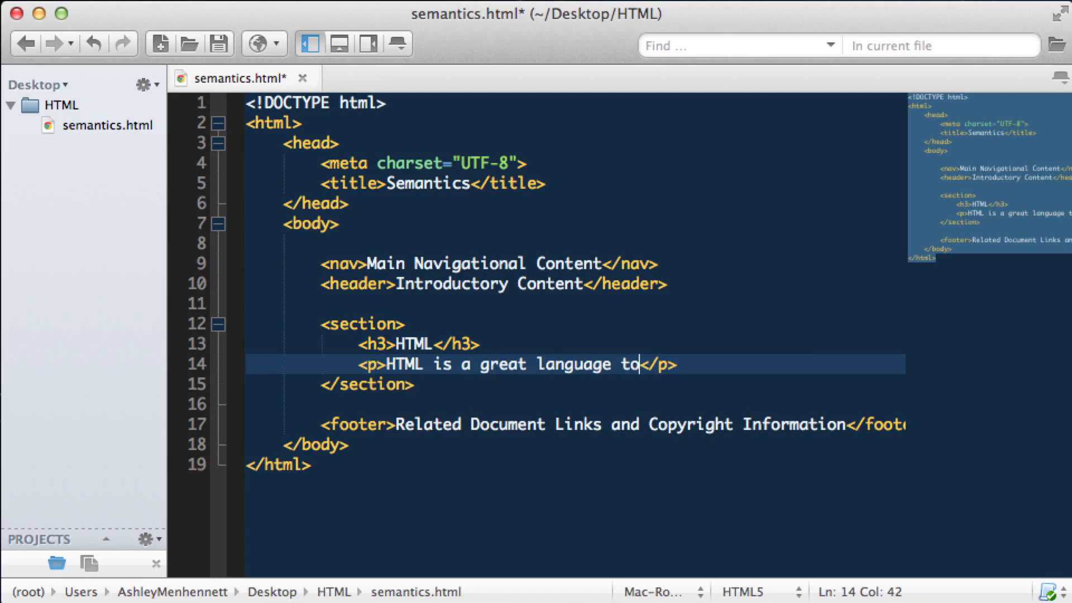
type("learn!")
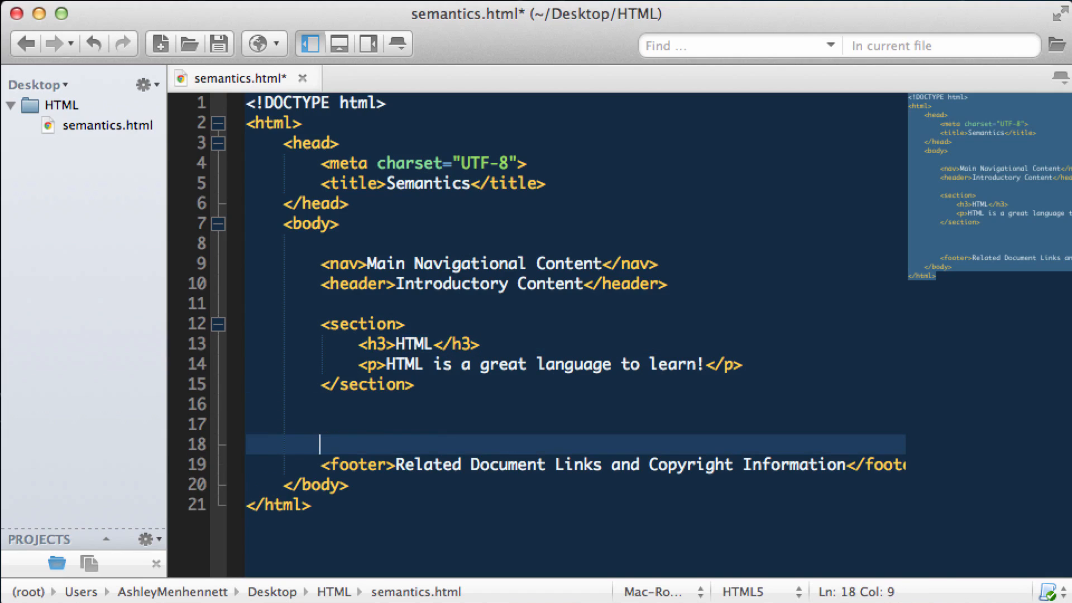
Step: Create an article whose header holds <h3>This is a forum post</h3> and <p>By Ashley</p>
type("<art")
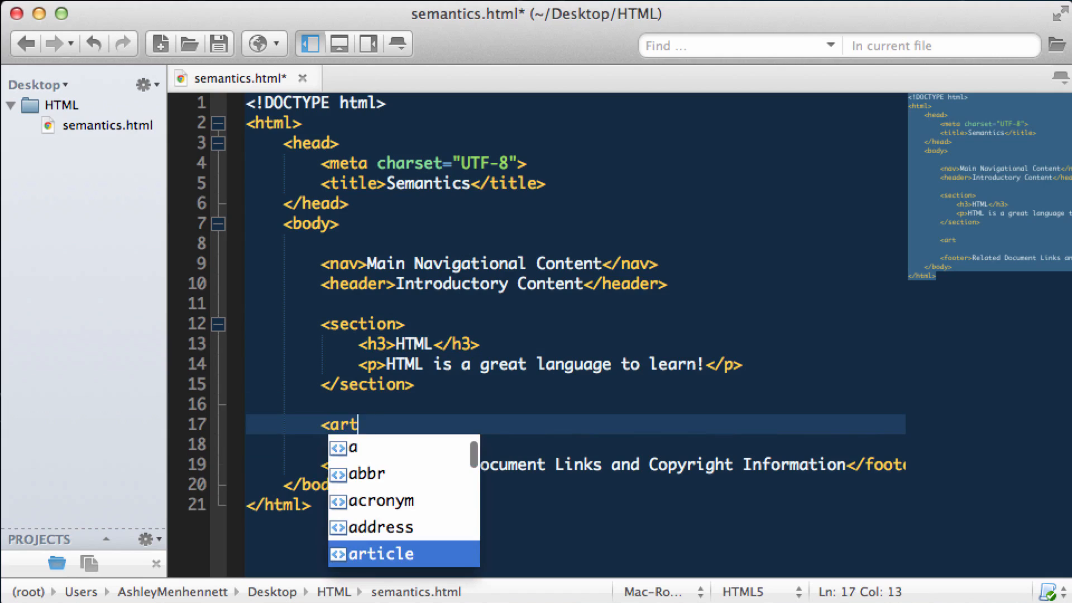
left_click(380, 554)
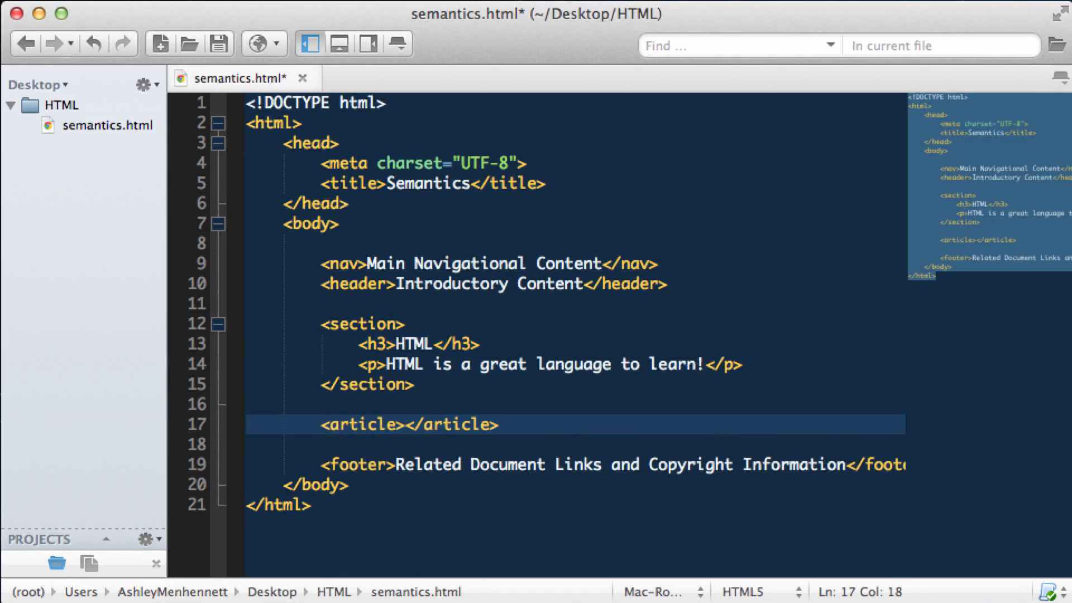
left_click(404, 425)
type("<")
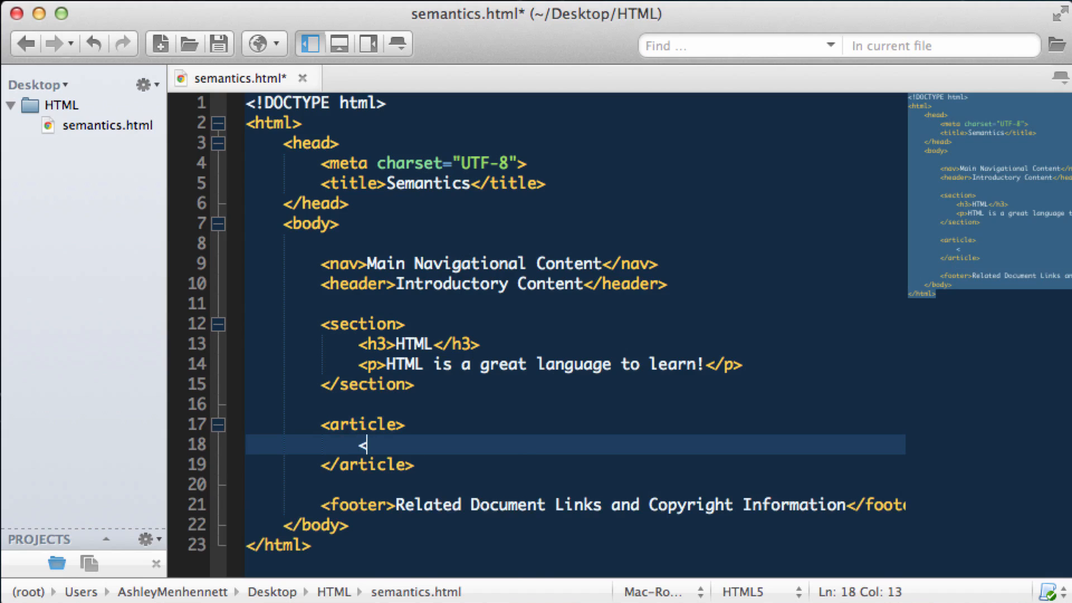
type("header>")
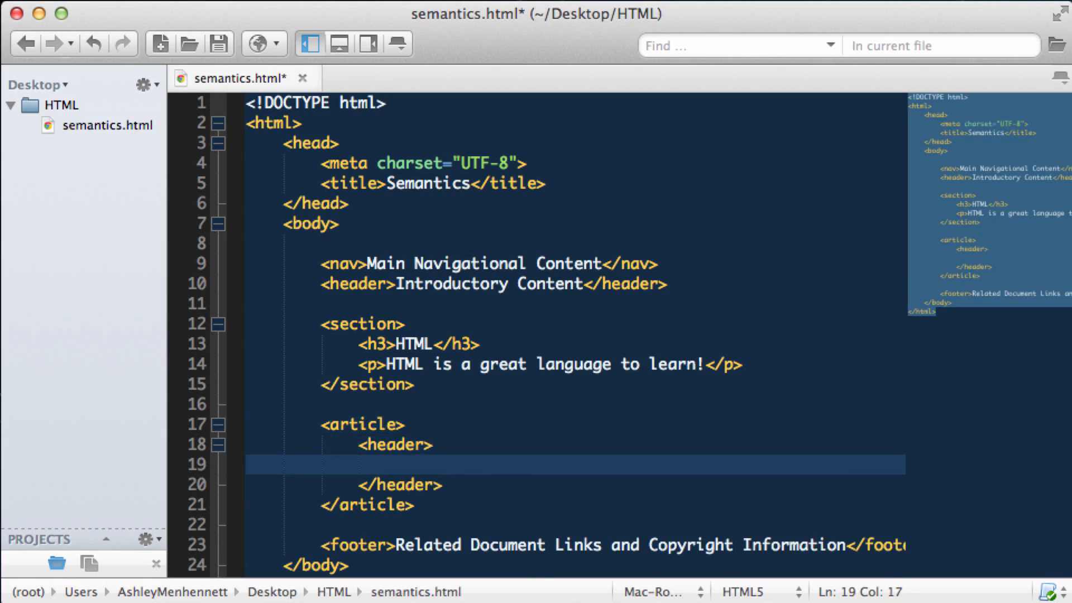
type("<h3")
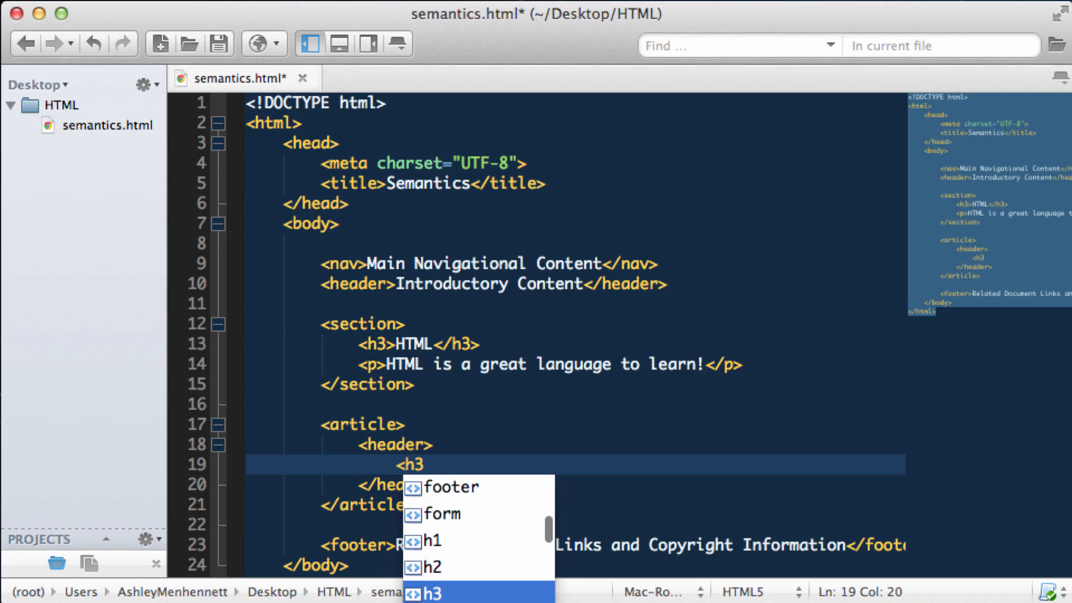
type("Thios</h3>")
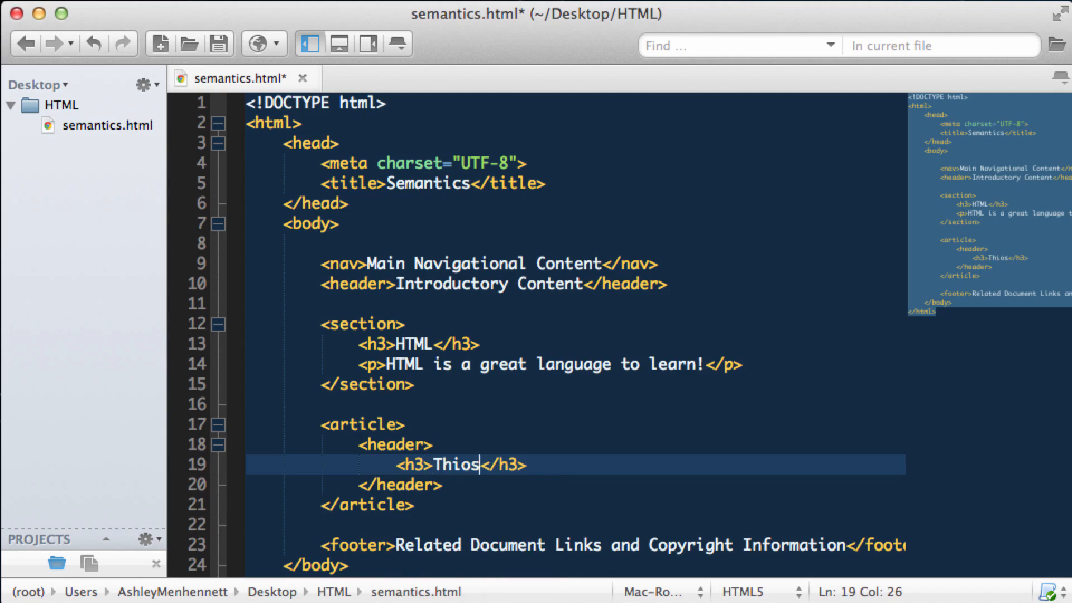
type("This is")
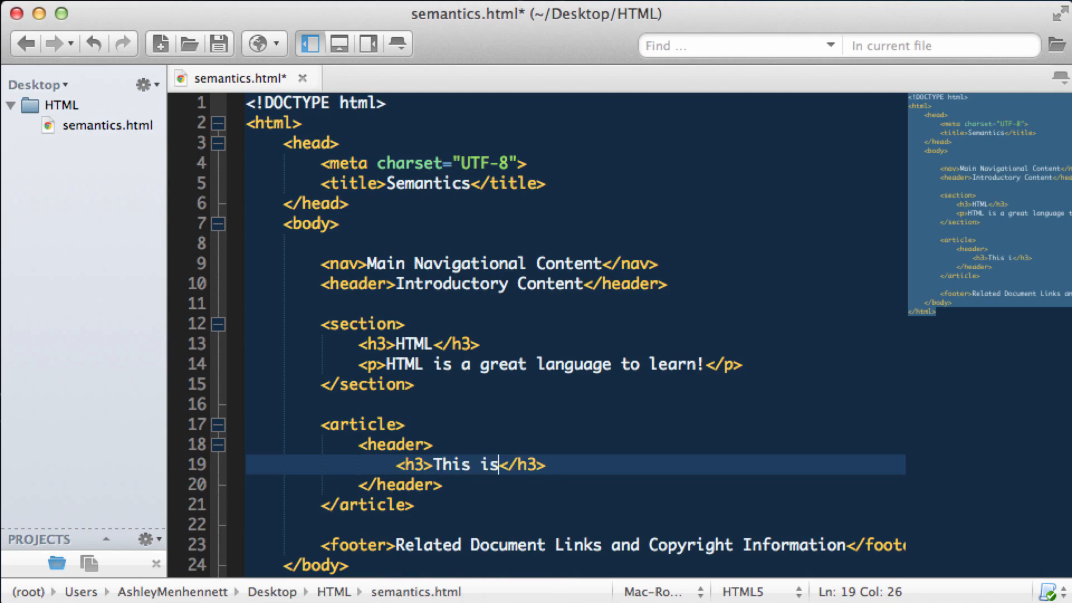
type("a forum post")
type("<p></p>")
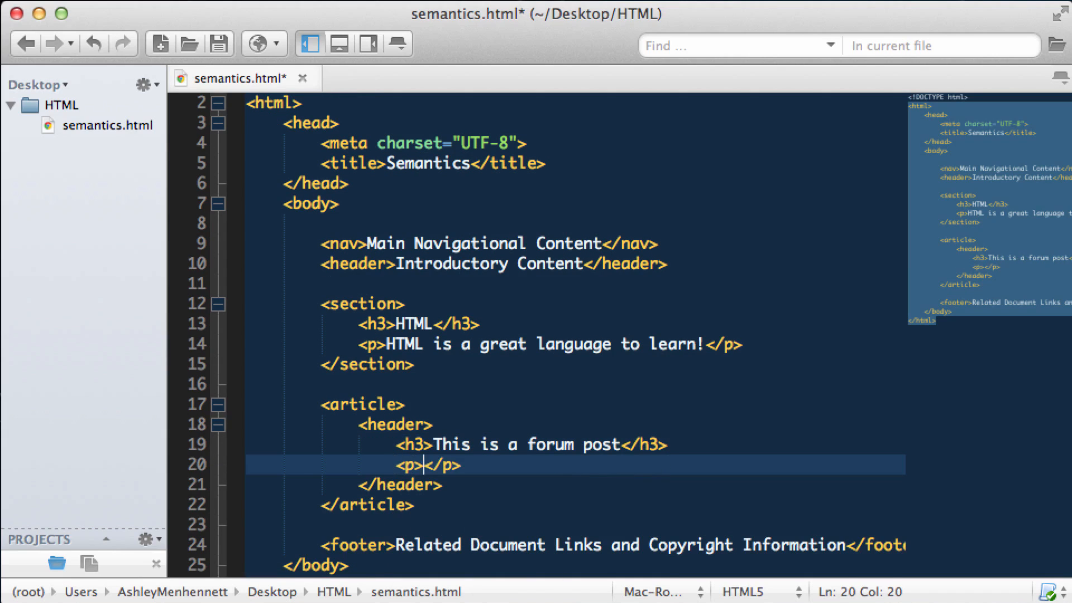
type("By A")
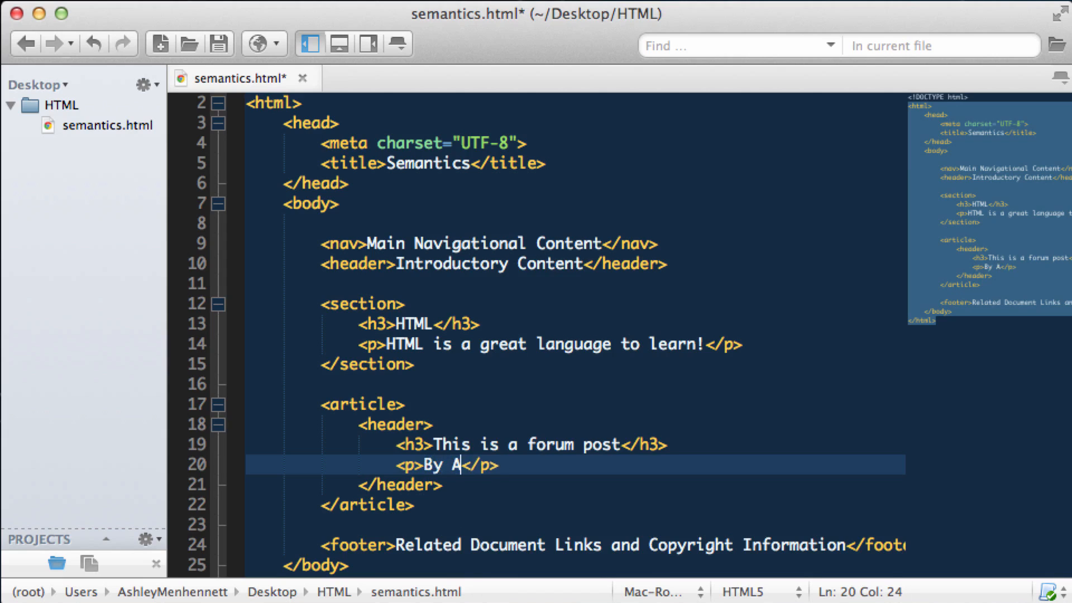
type("shley")
type("<p></p>")
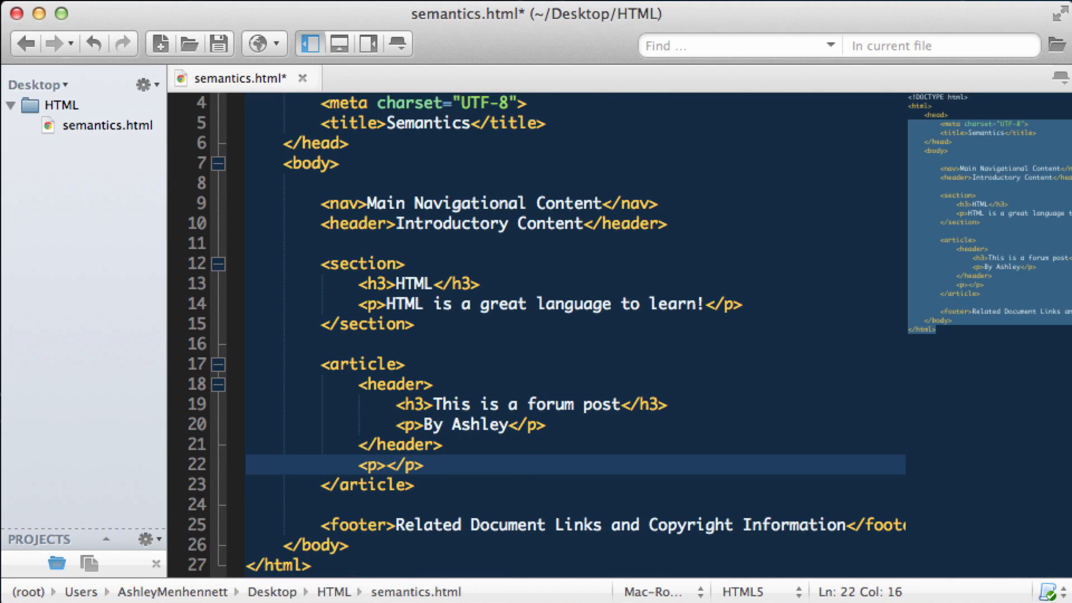
Step: Add the post's body paragraph 'This is a very very ... post!' and start its footer
type("This is a very very short forum")
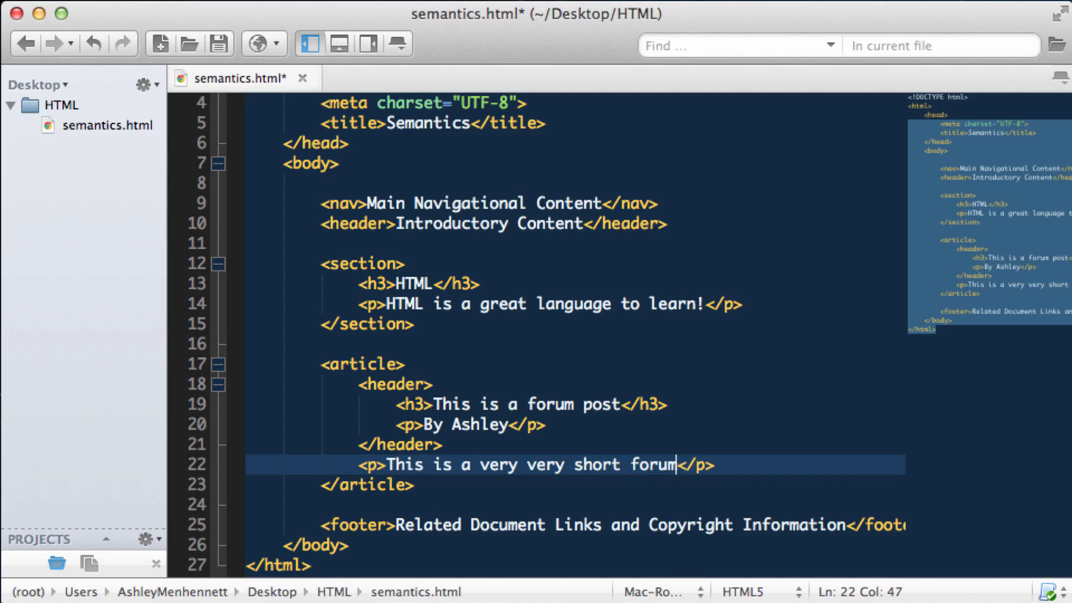
type("post!")
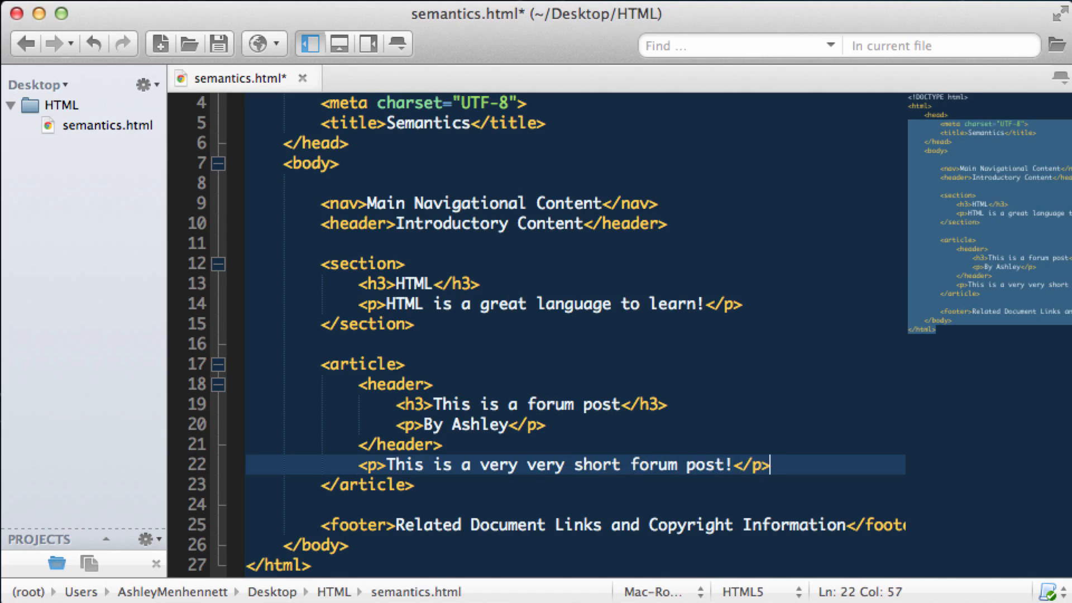
type("<footer>")
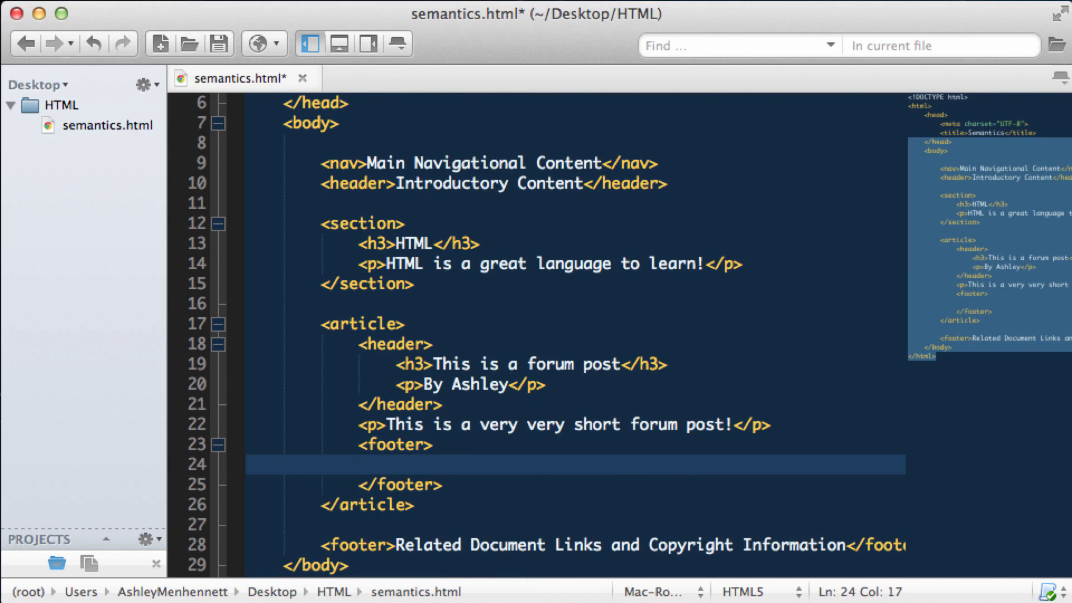
Step: Write 'Written by Ashley' inside the article's footer
type("Written b")
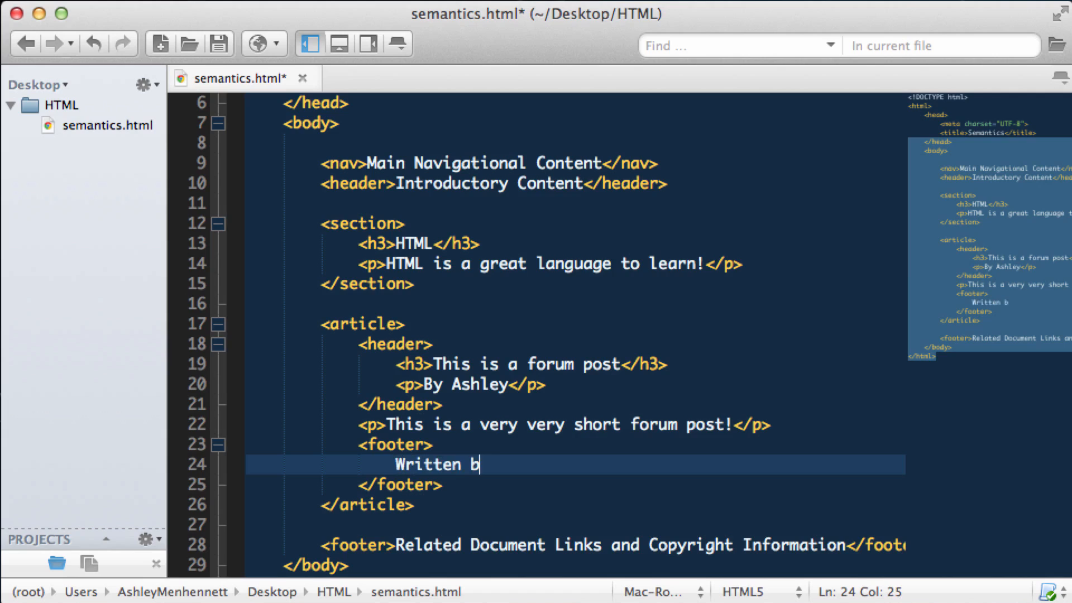
type("y Ashl")
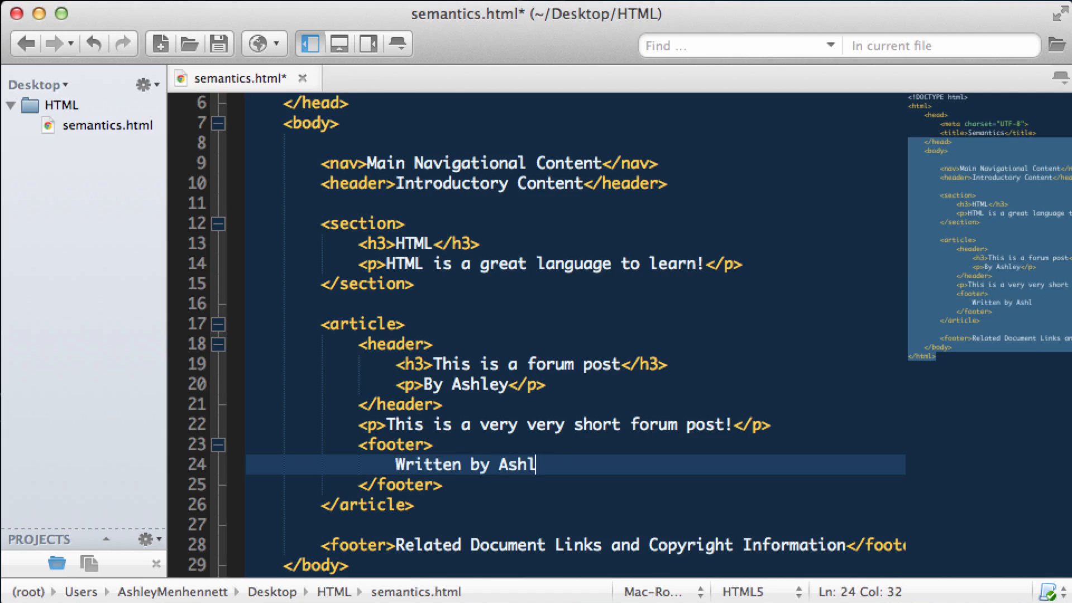
type("ey")
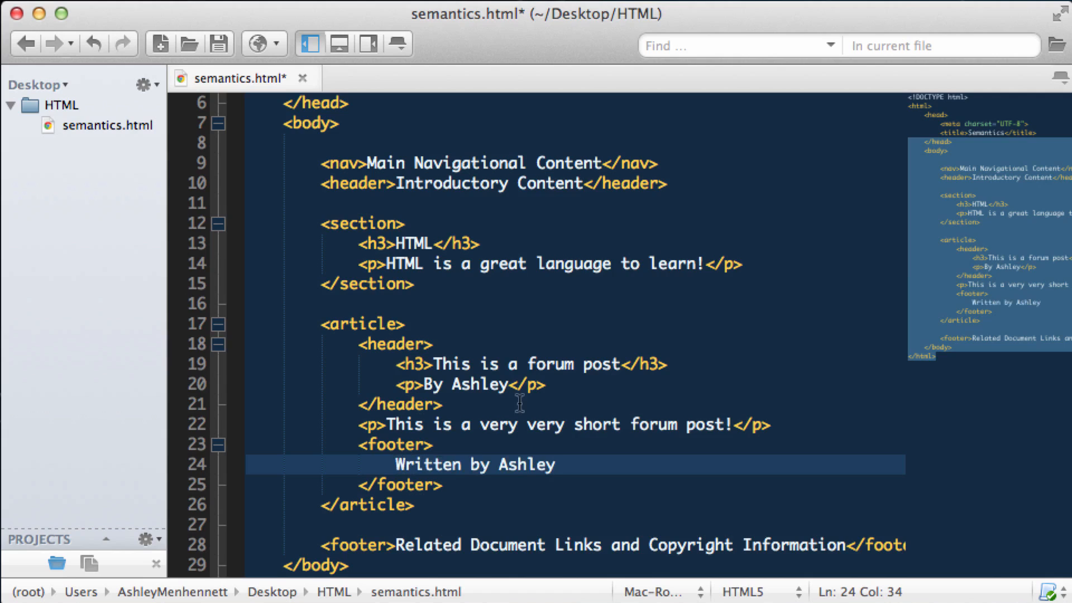
mouse_move(474, 517)
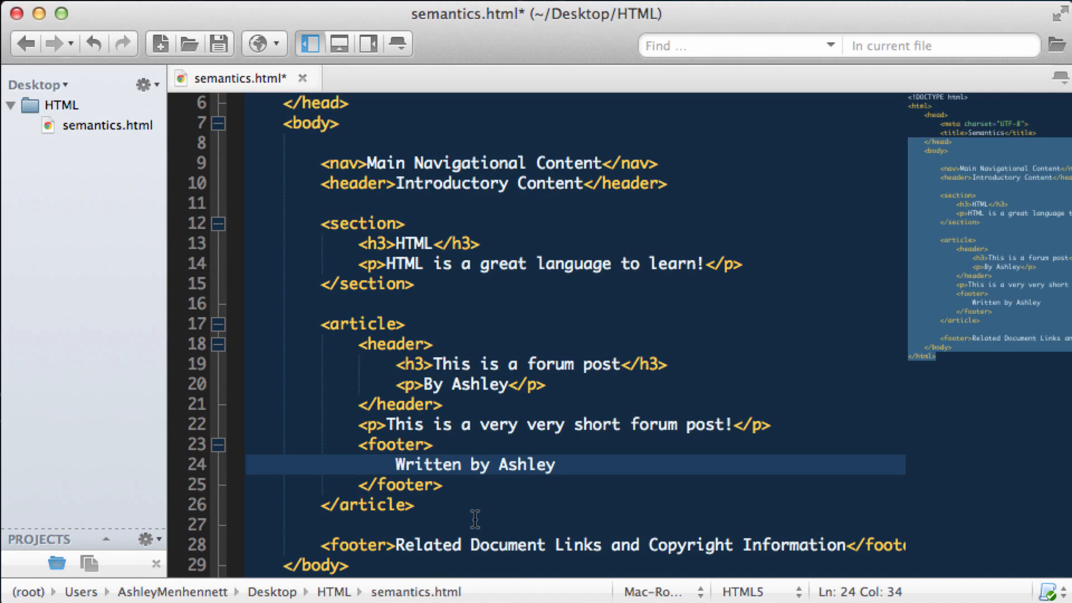
mouse_move(480, 511)
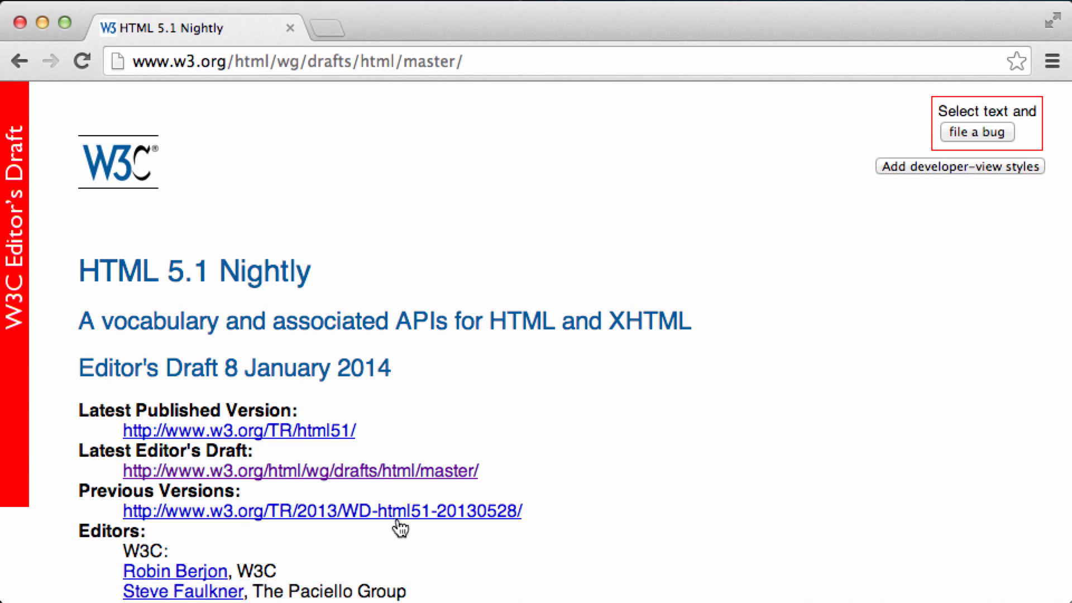
Step: Scroll the W3C HTML 5.1 Nightly page down to its Abstract and Status sections
scroll("down", 3)
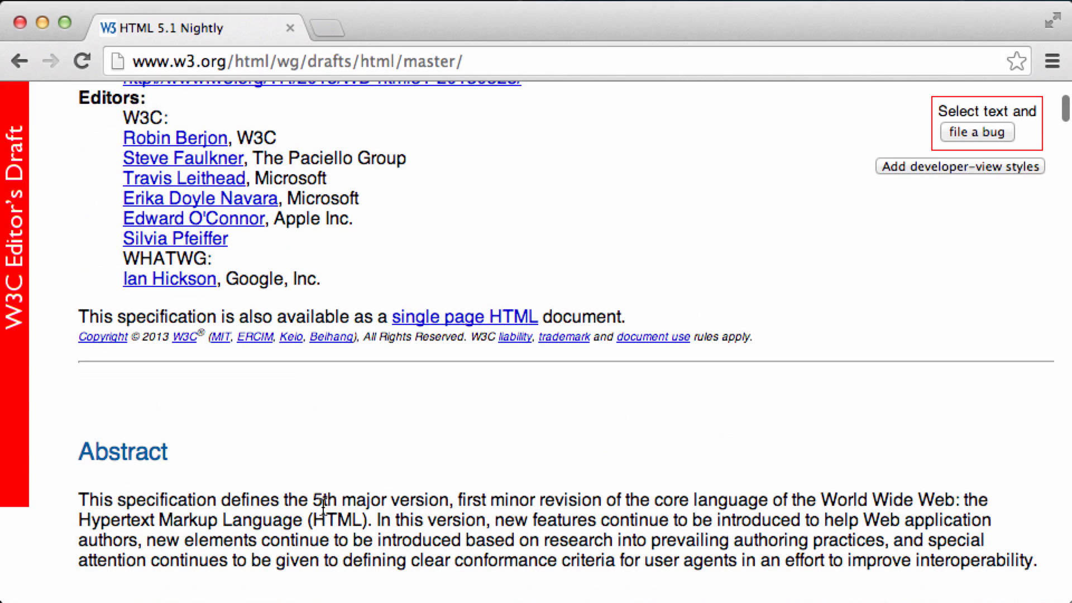
mouse_move(193, 519)
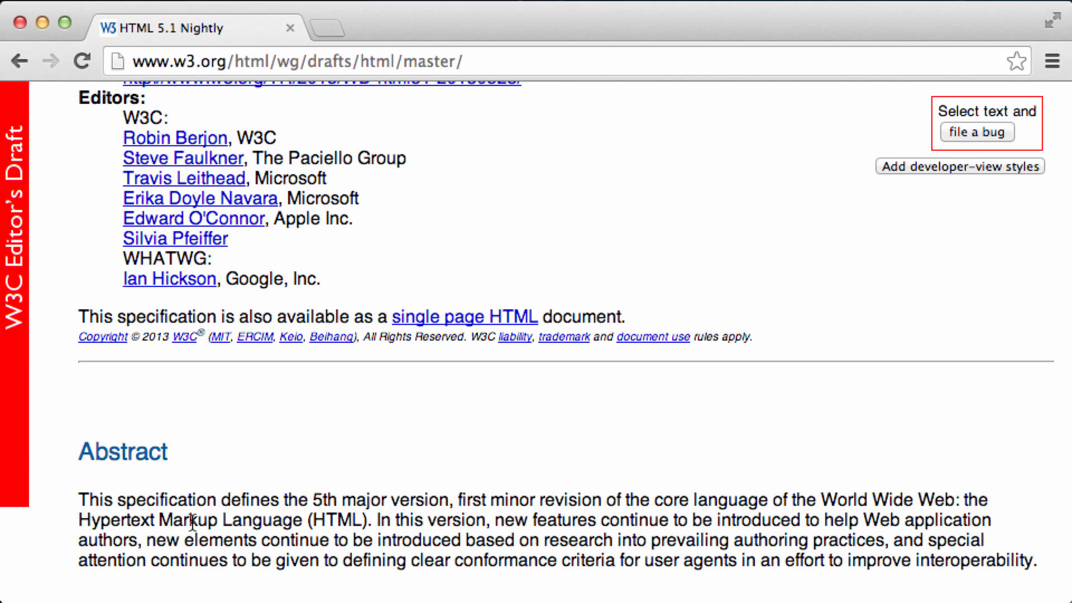
scroll("down", 3)
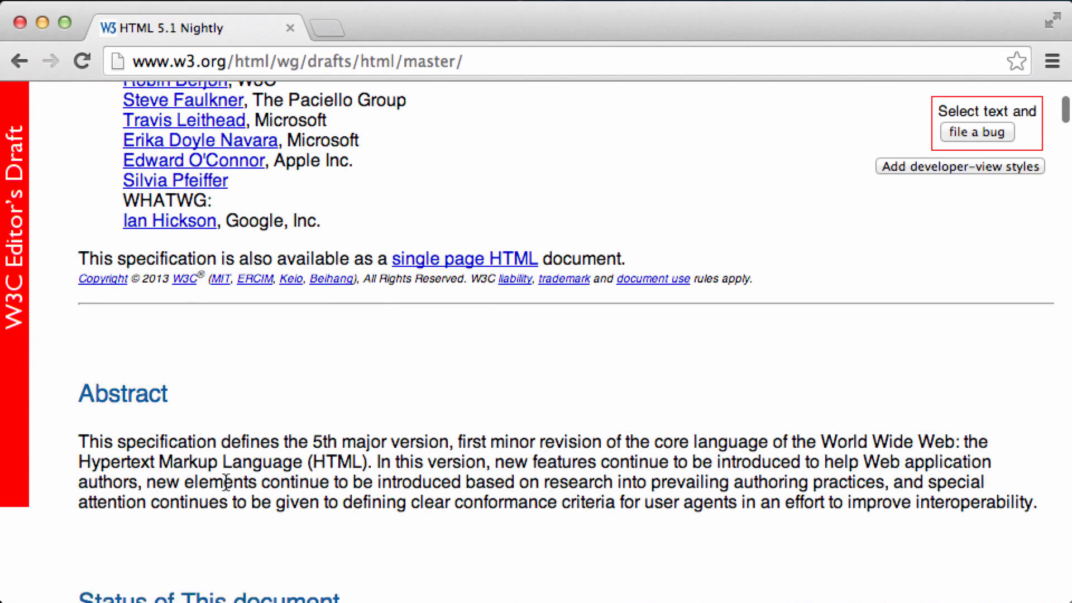
scroll("down", 3)
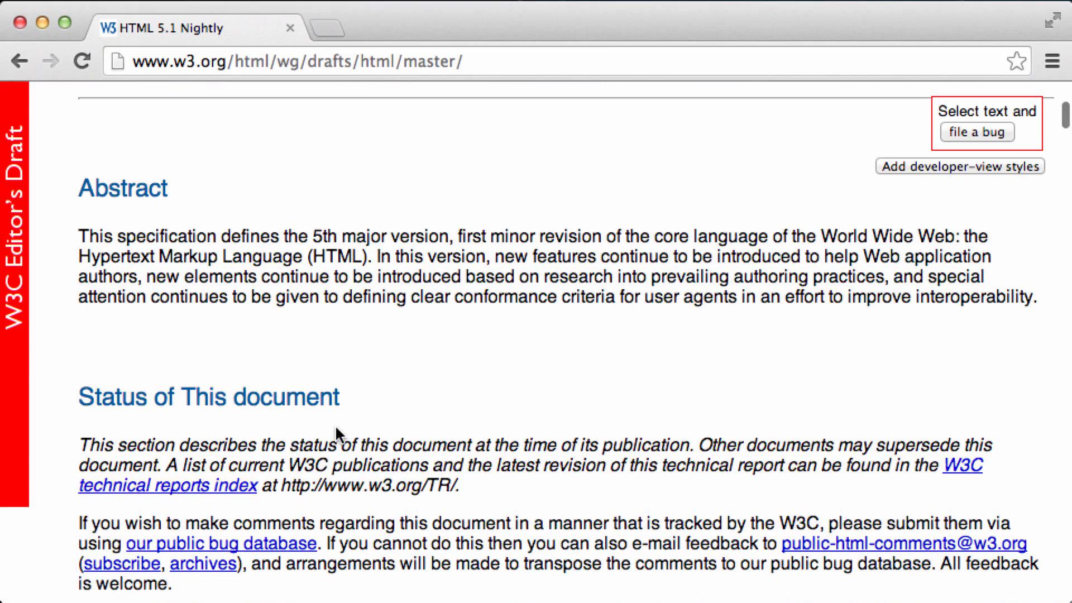